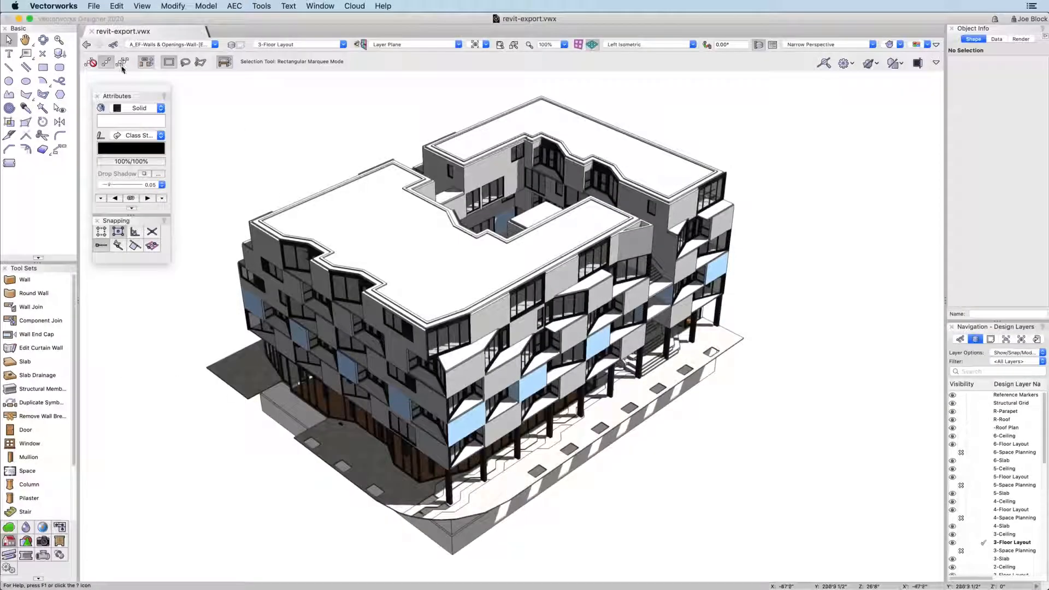
Step: Open the 3D view and select an imported element, confirming it is a Vectorworks Ltd. Generic Model
{"action": "left_click", "coordinate": [93, 6]}
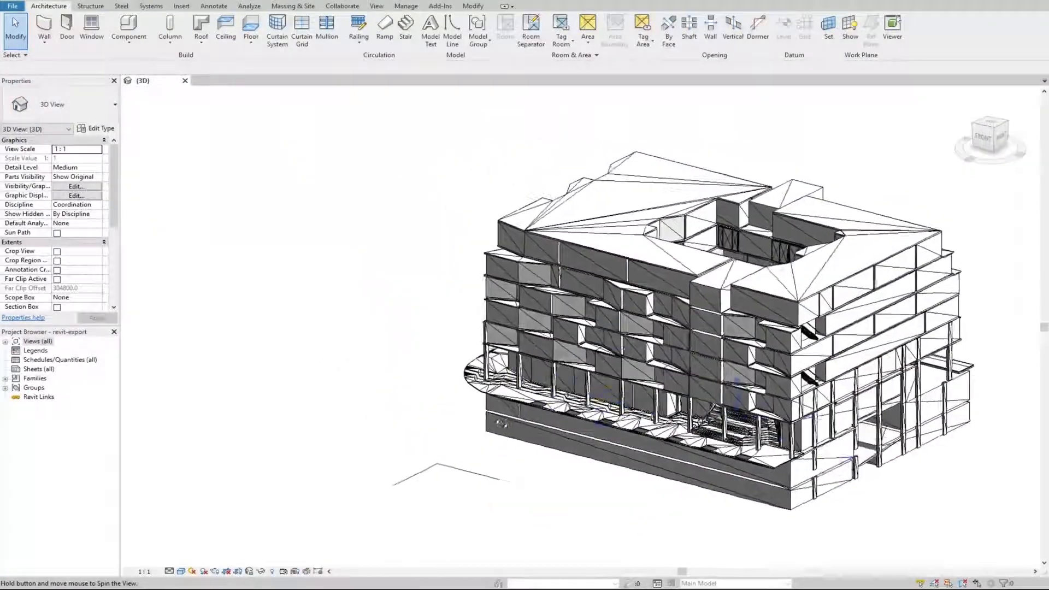
{"action": "left_click", "coordinate": [856, 348]}
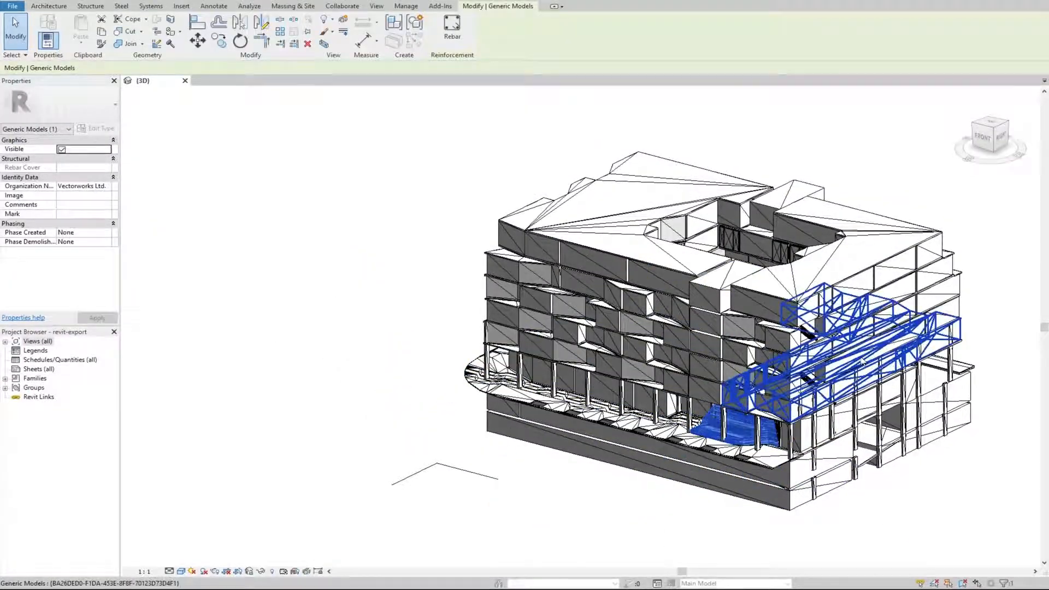